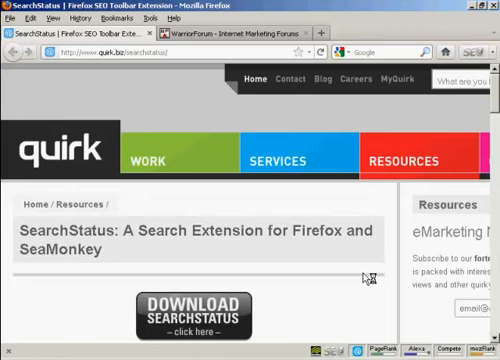
{"action": "mouse_move", "coordinate": [366, 278]}
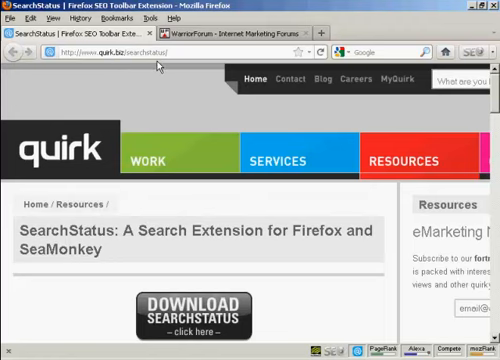
{"action": "mouse_move", "coordinate": [382, 291]}
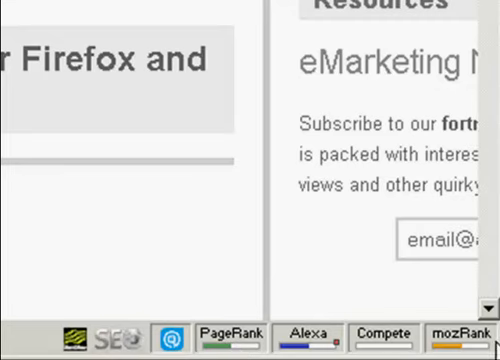
{"action": "mouse_move", "coordinate": [222, 330]}
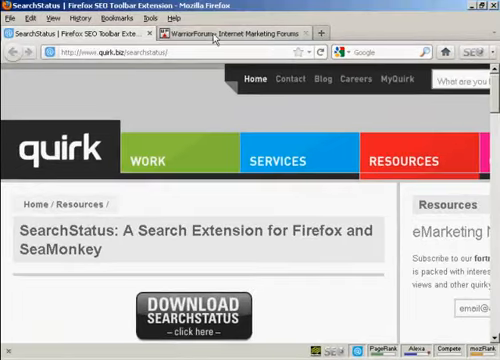
Step: Switch to the WarriorForum tab and open the SearchStatus lookup menu
{"action": "left_click", "coordinate": [230, 33]}
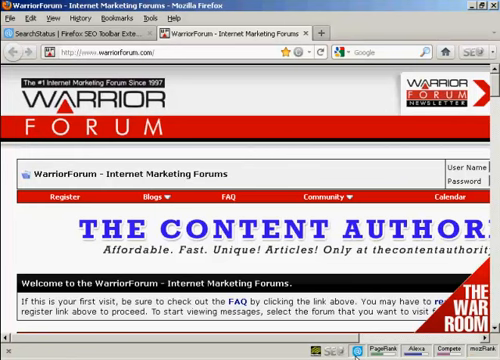
{"action": "left_click", "coordinate": [355, 352]}
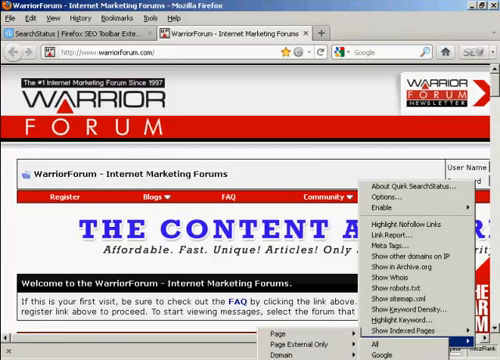
{"action": "mouse_move", "coordinate": [310, 348]}
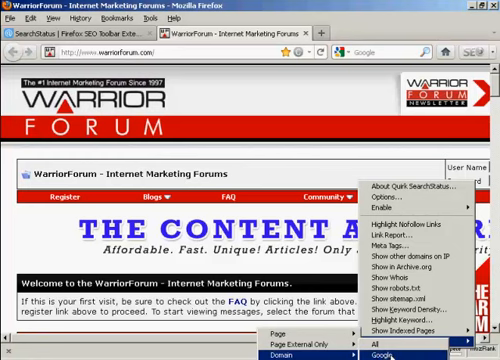
Step: Look up link:warriorforum.com on Google and browse the roughly 163 backlink results
{"action": "left_click", "coordinate": [381, 354]}
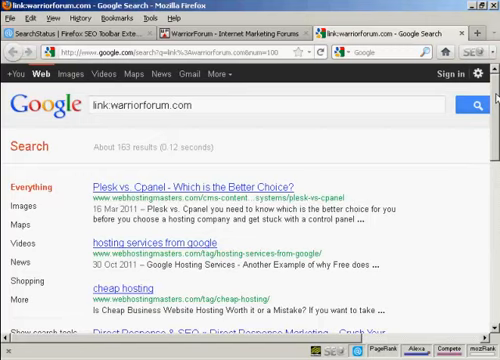
{"action": "scroll", "scroll_direction": "down", "scroll_amount": 3}
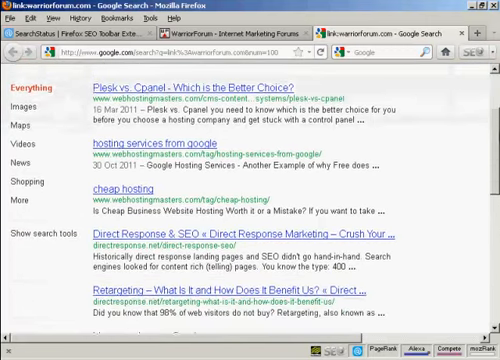
{"action": "scroll", "scroll_direction": "down", "scroll_amount": 3}
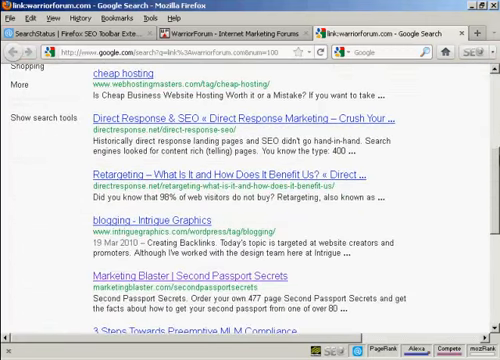
{"action": "scroll", "scroll_direction": "up", "scroll_amount": 3}
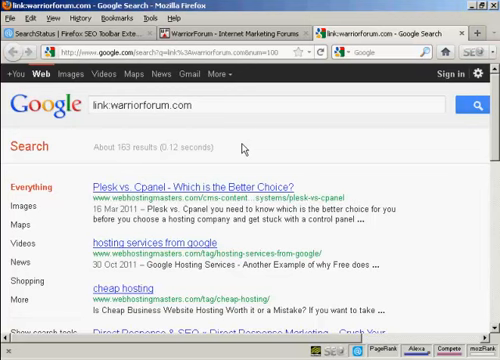
{"action": "mouse_move", "coordinate": [98, 124]}
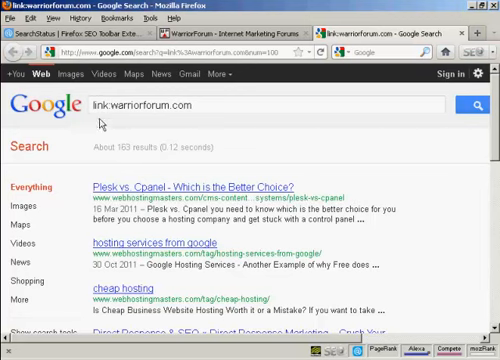
{"action": "left_click", "coordinate": [95, 107]}
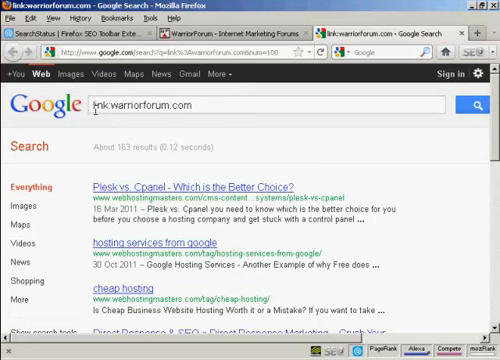